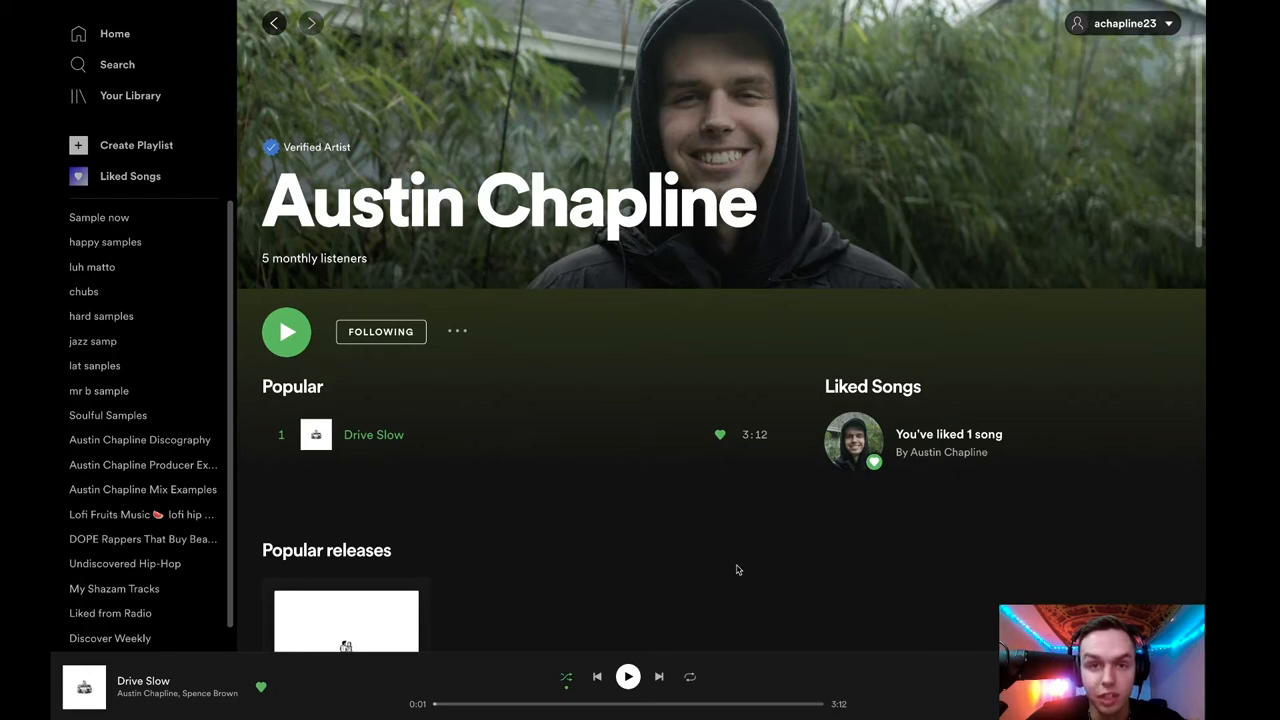
pyautogui.moveTo(634, 572)
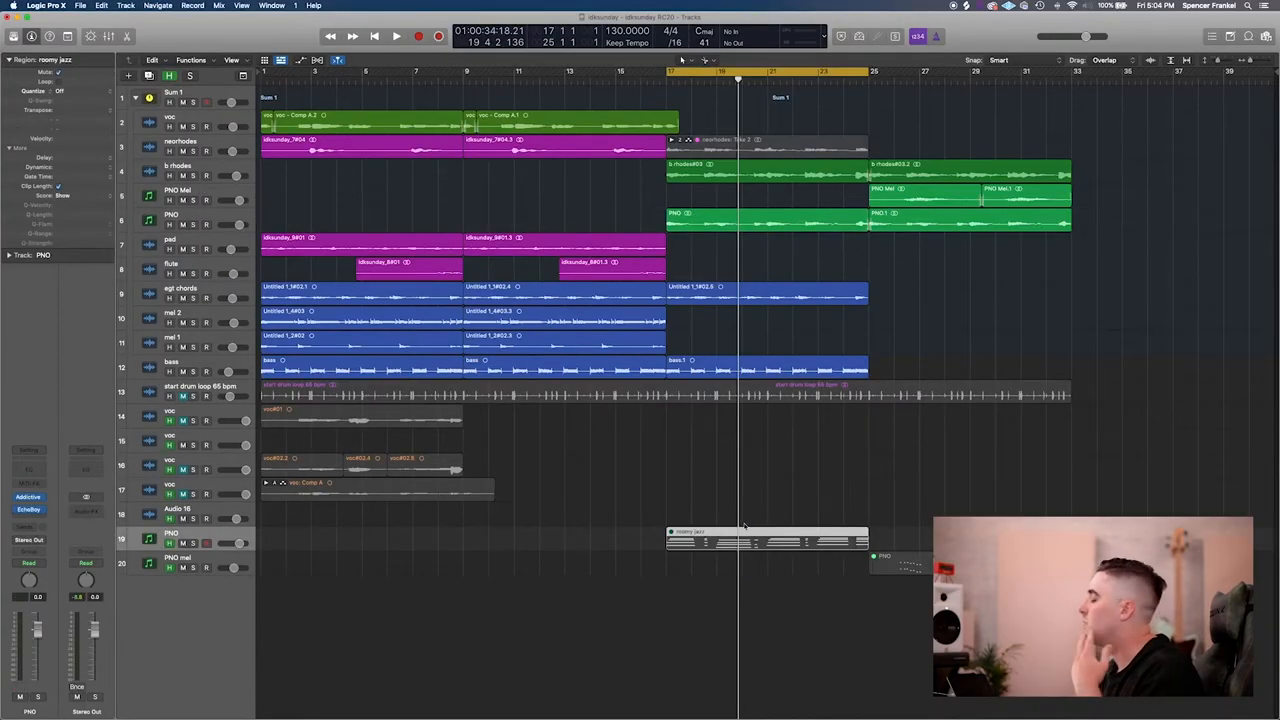
# Step: Open the PNO channel's EchoBoy insert to review its 0.0 ms and 7.9 ms echoes
pyautogui.click(762, 543)
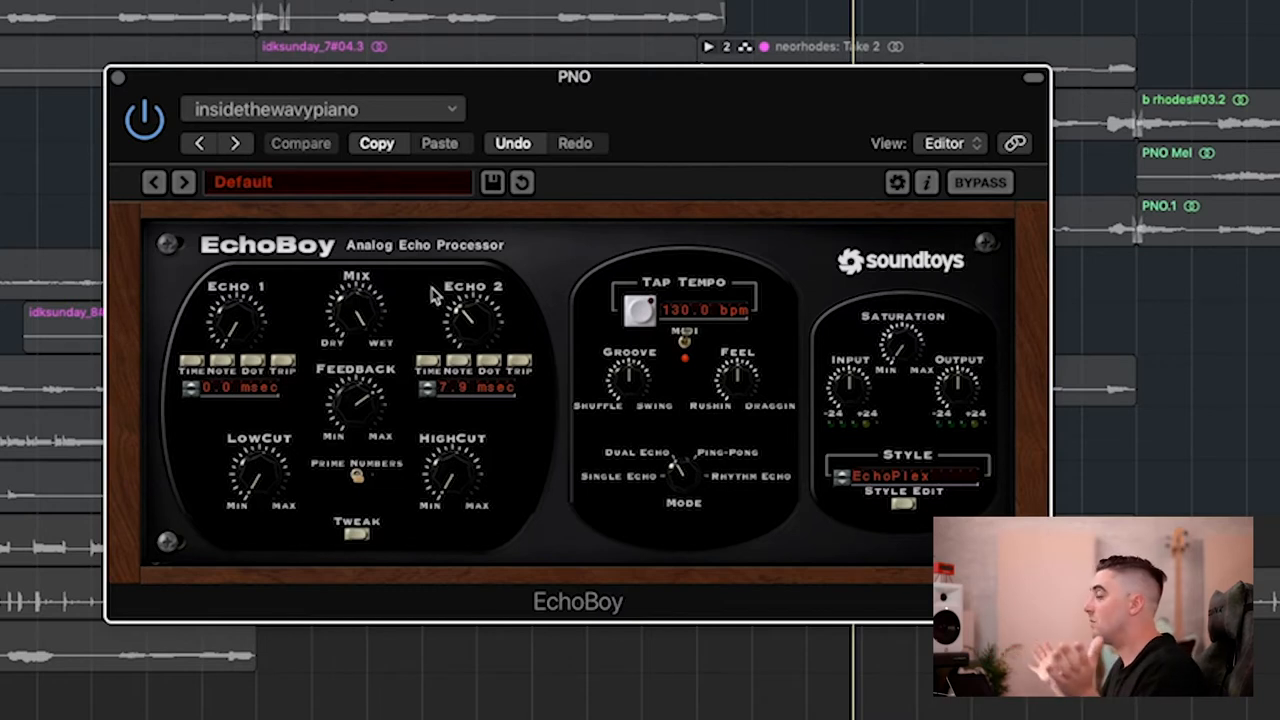
pyautogui.moveTo(385, 402)
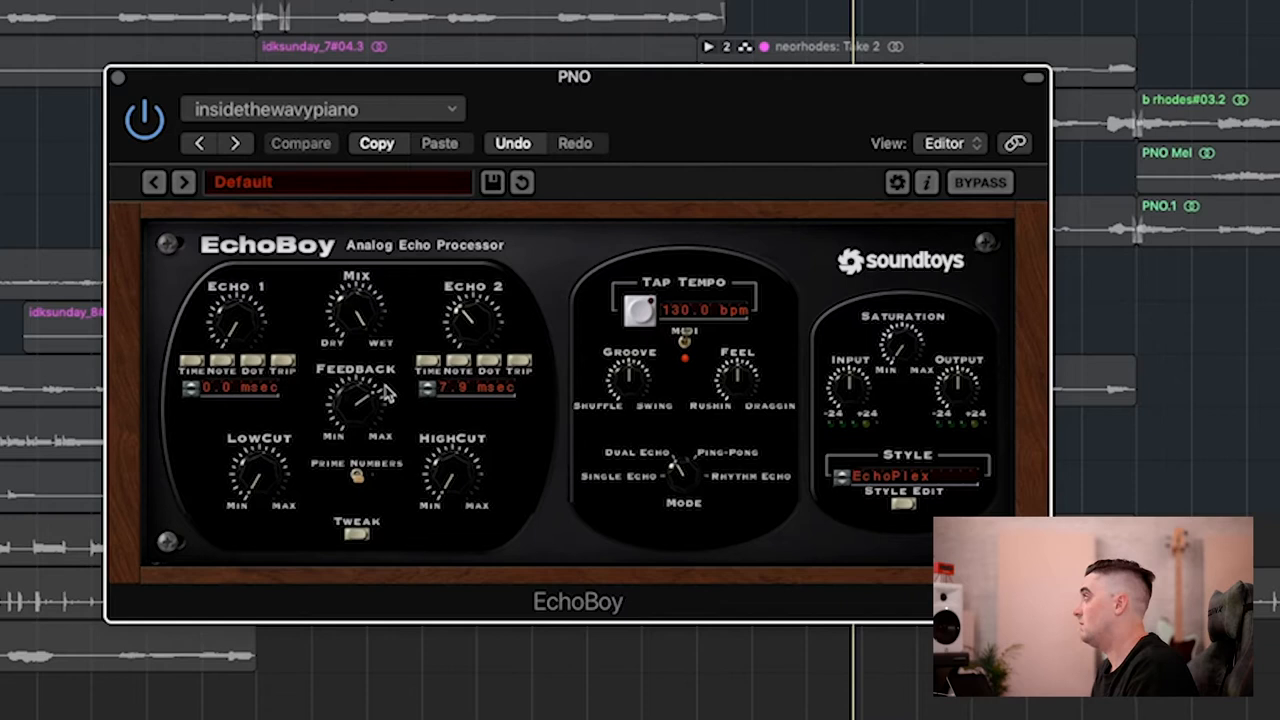
pyautogui.moveTo(560, 100)
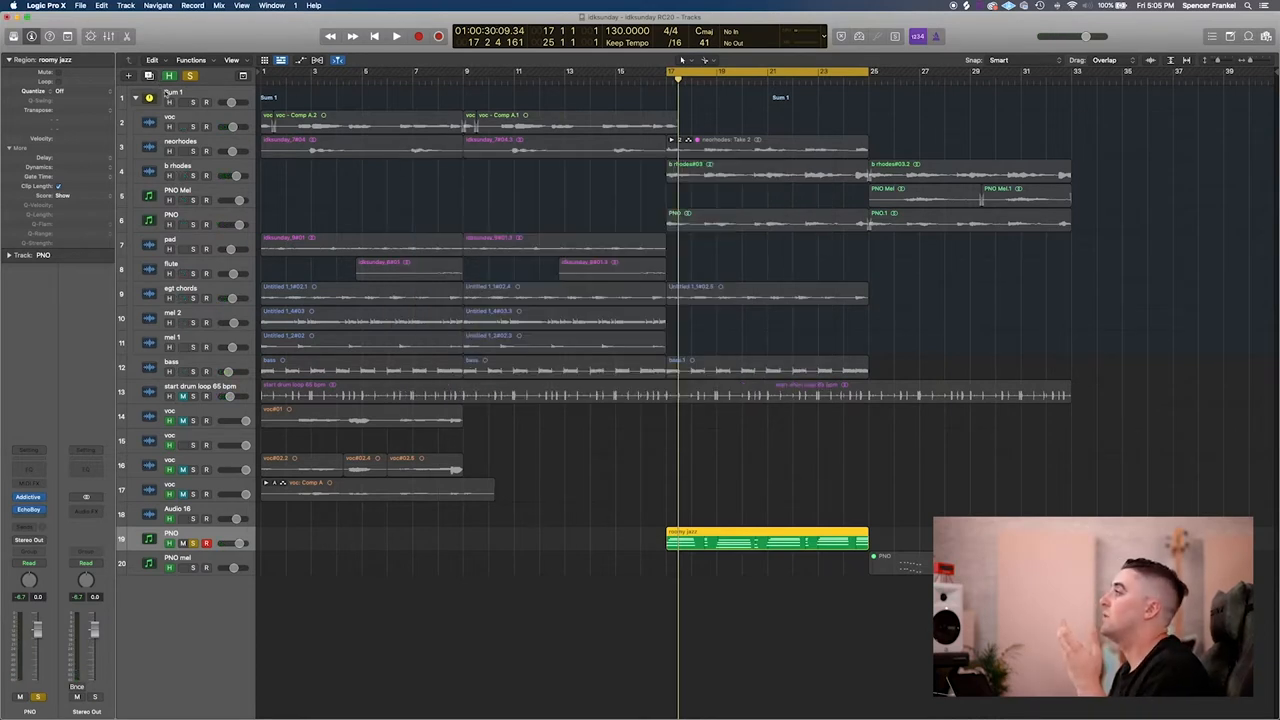
pyautogui.moveTo(727, 595)
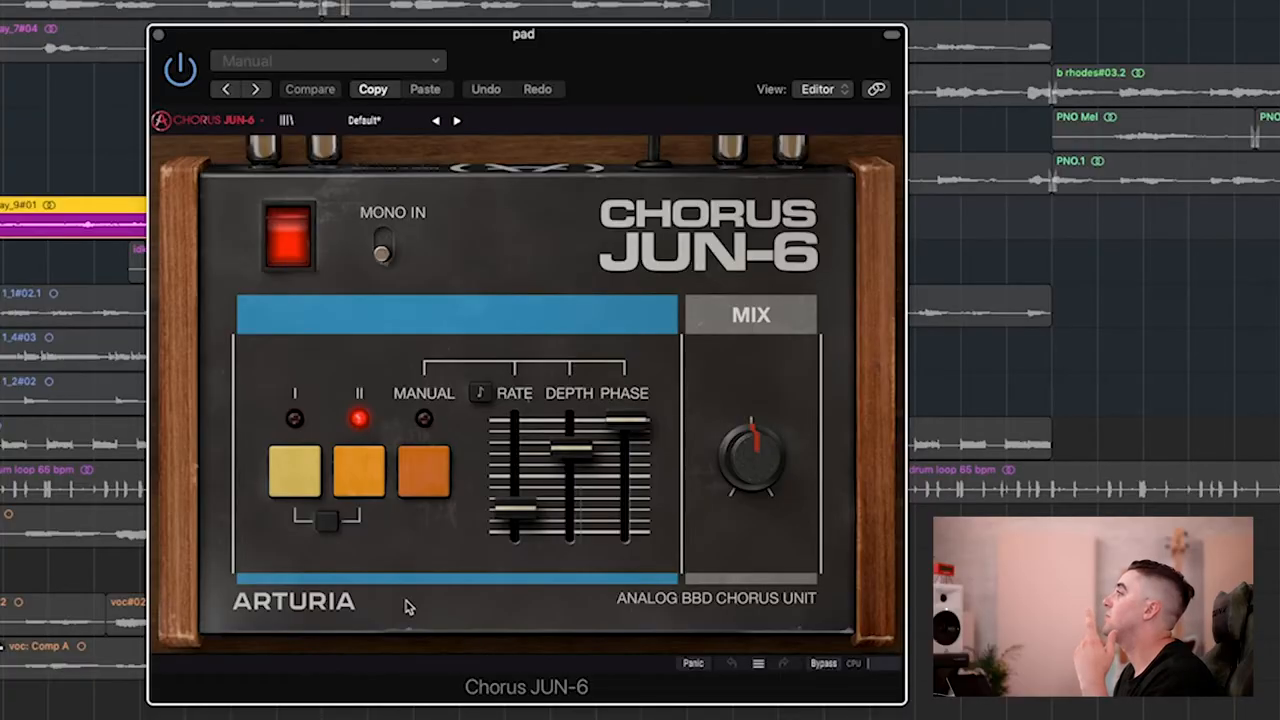
pyautogui.moveTo(183, 51)
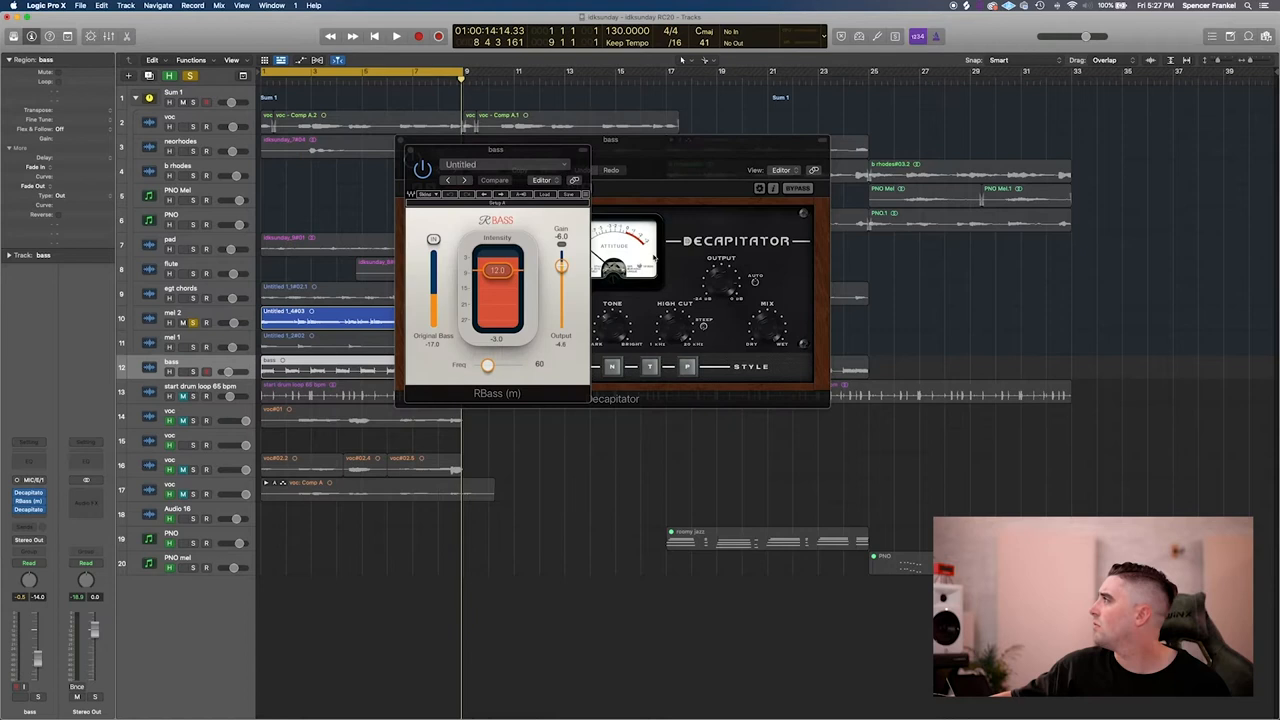
# Step: Drag across the bass track to reach its RBass and Decapitator insert slots
pyautogui.moveTo(495, 149); pyautogui.dragTo(930, 163)
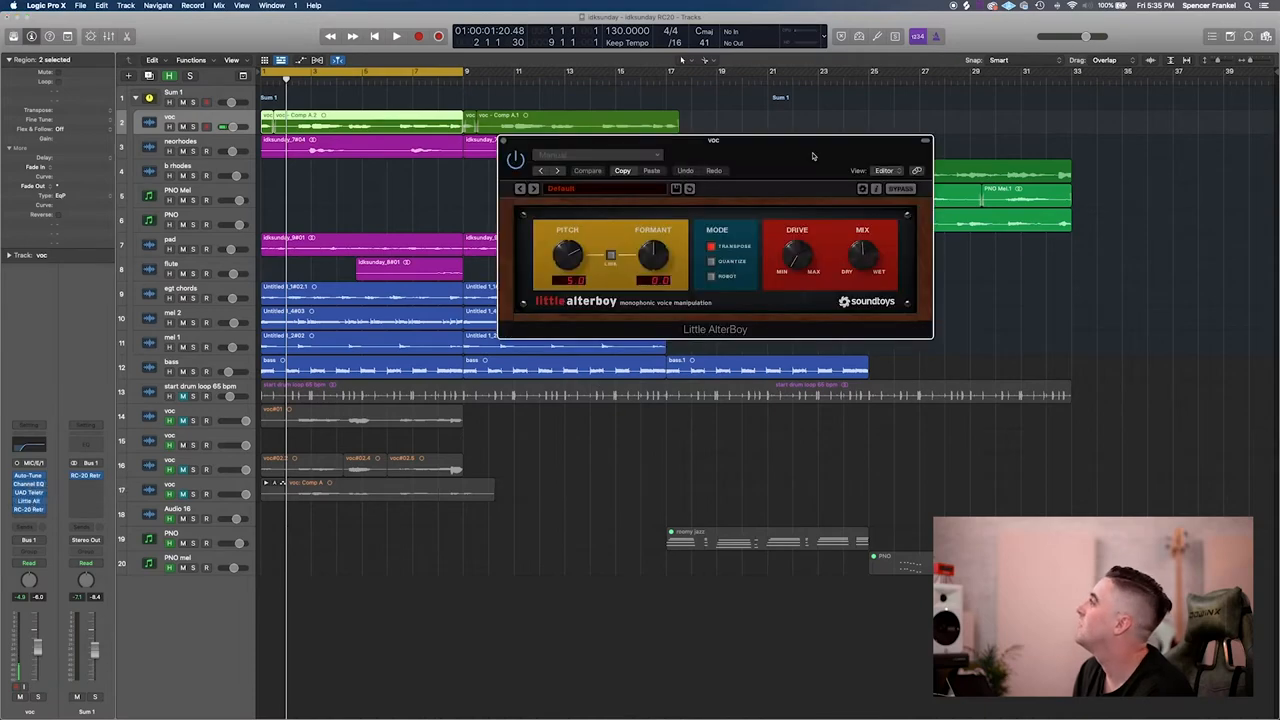
pyautogui.moveTo(713, 140); pyautogui.dragTo(638, 212)
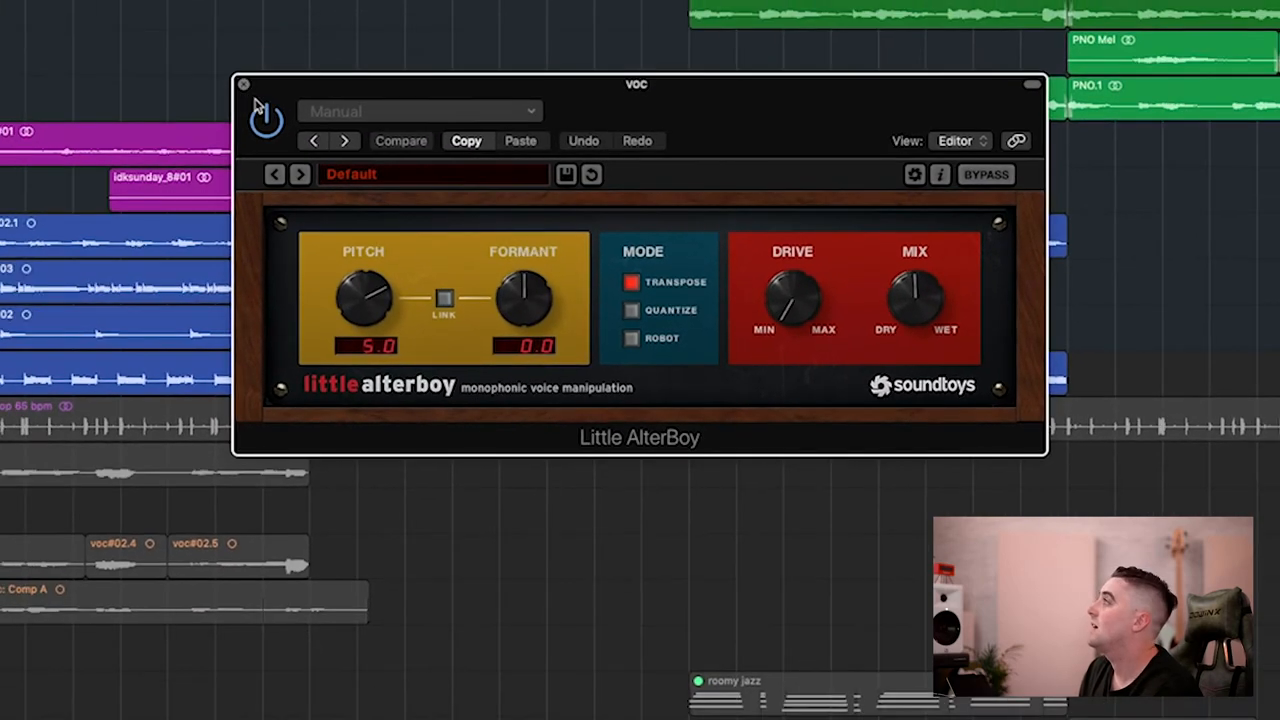
pyautogui.click(245, 88)
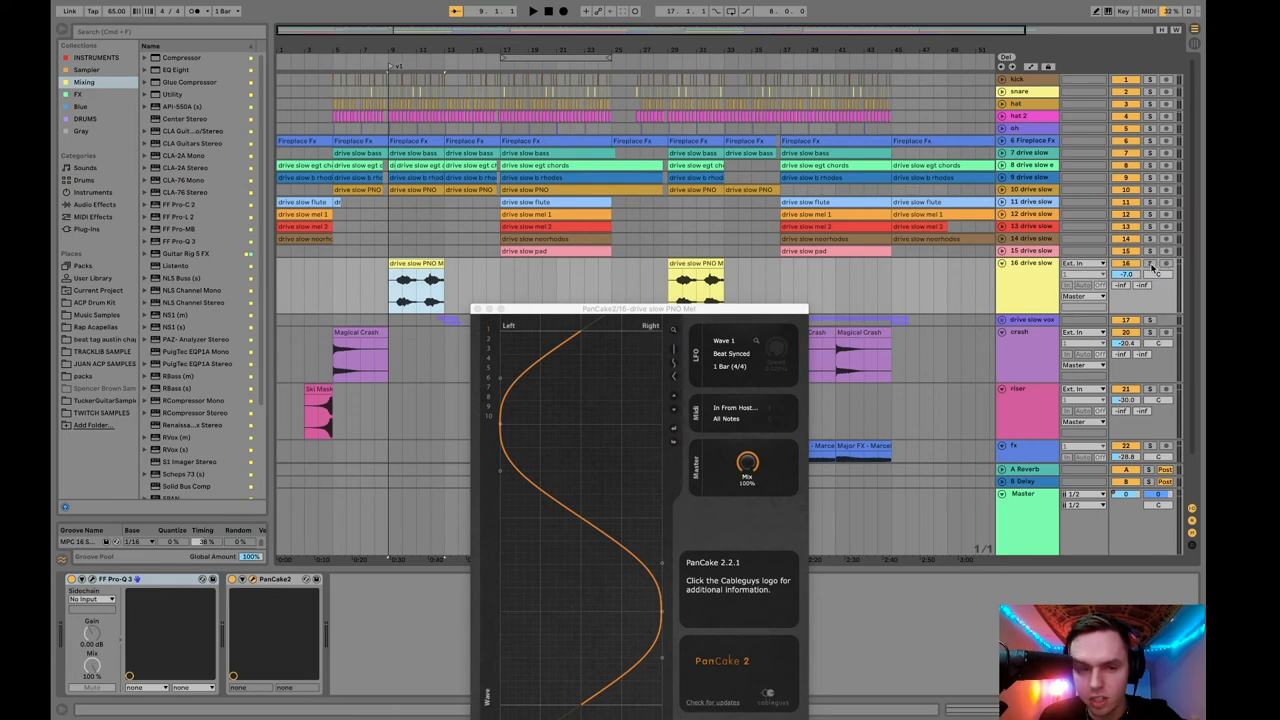
# Step: Open the PanCake2 editor on the PNO Mel track to show its LFO pan curve
pyautogui.click(405, 262)
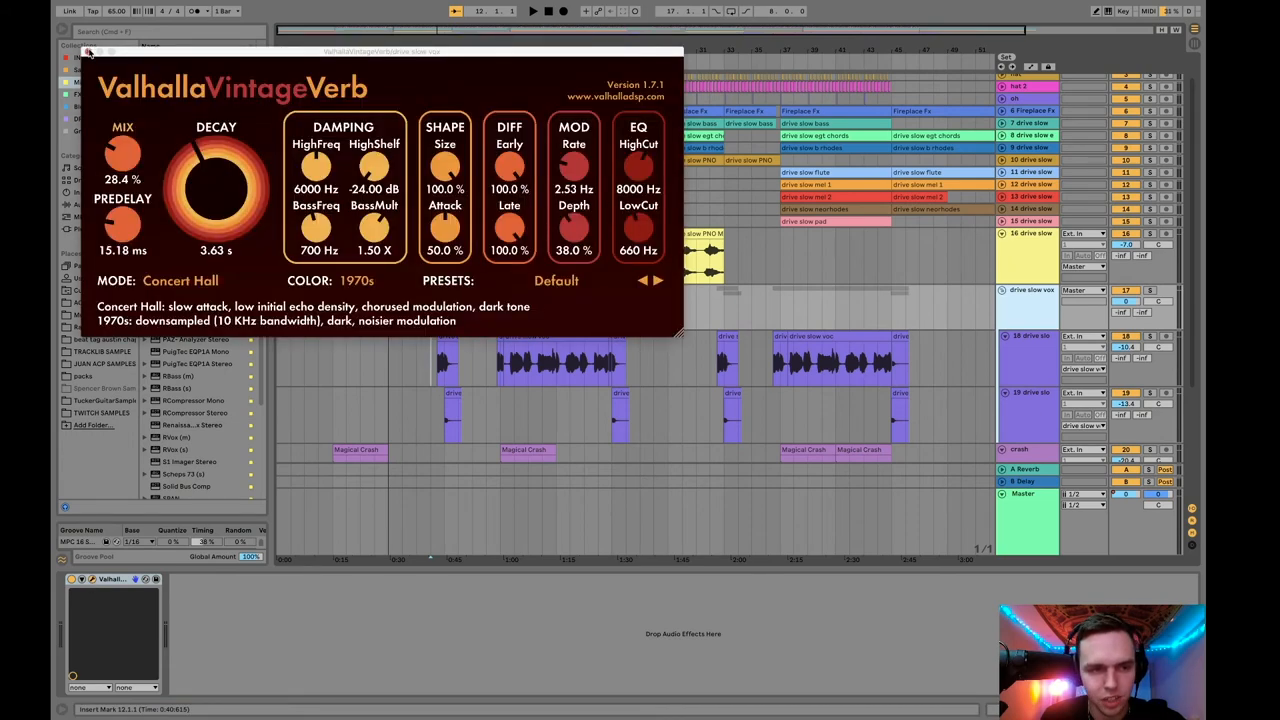
# Step: Close VintageVerb and nudge the low-cut node in FF Pro-Q 3 on drive slow voc
pyautogui.click(94, 51)
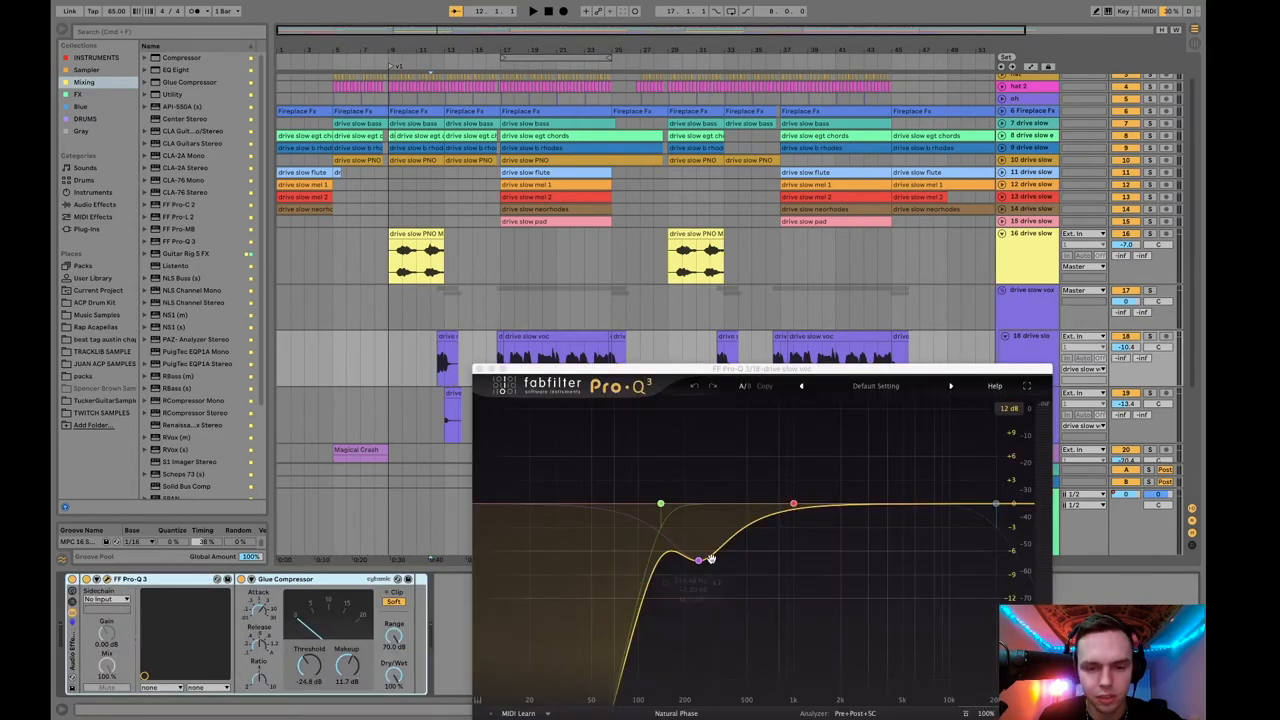
pyautogui.moveTo(700, 558); pyautogui.dragTo(700, 560)
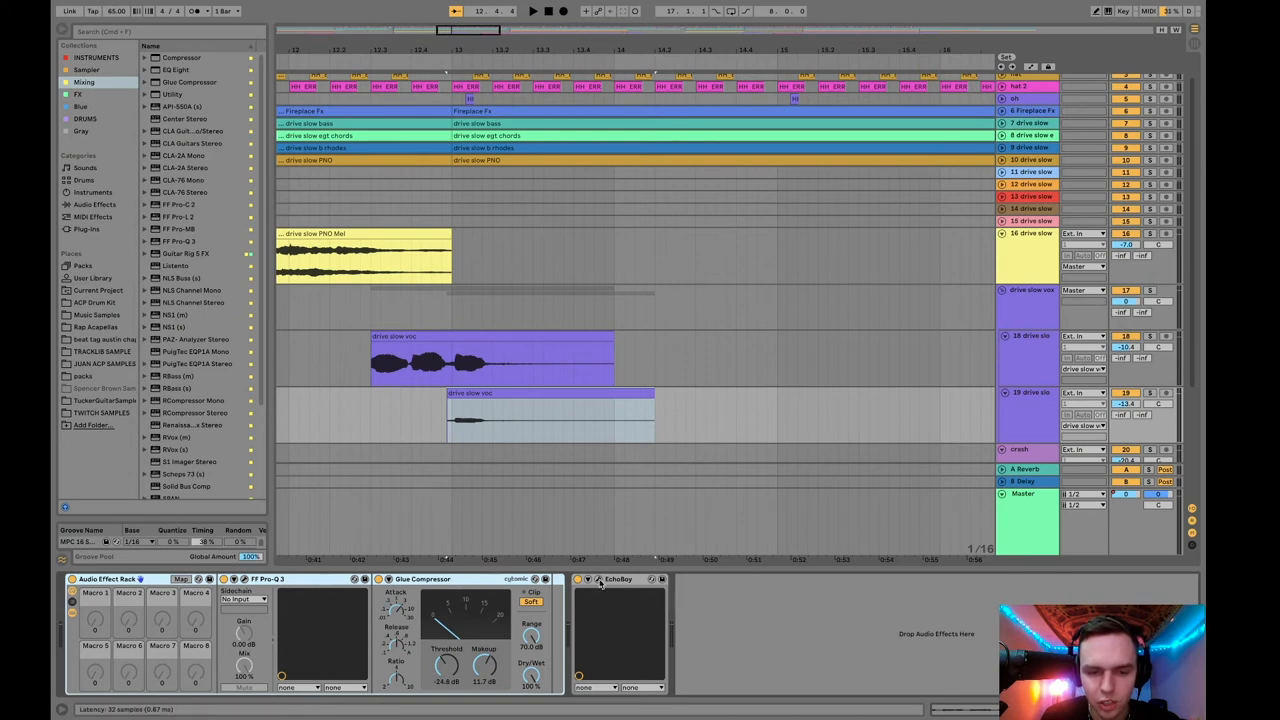
# Step: Open the EchoBoy plugin window from track 19 drive slow voc's device chain
pyautogui.click(605, 579)
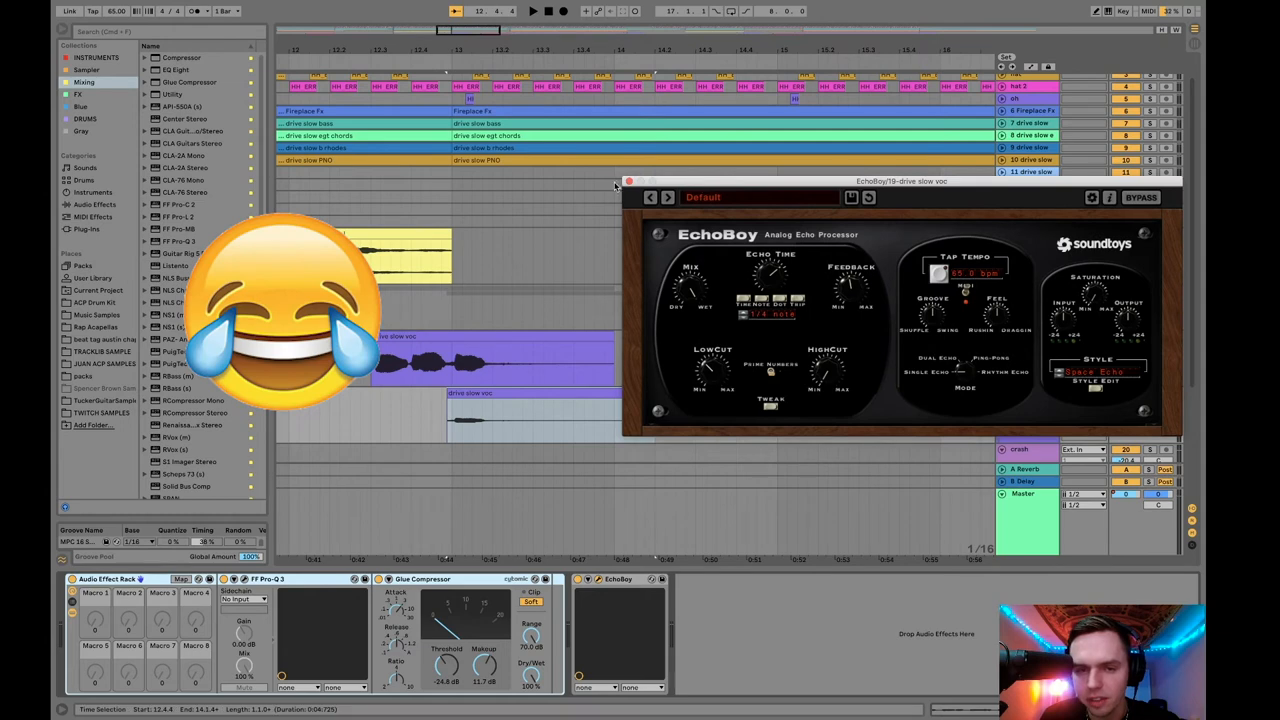
pyautogui.click(628, 181)
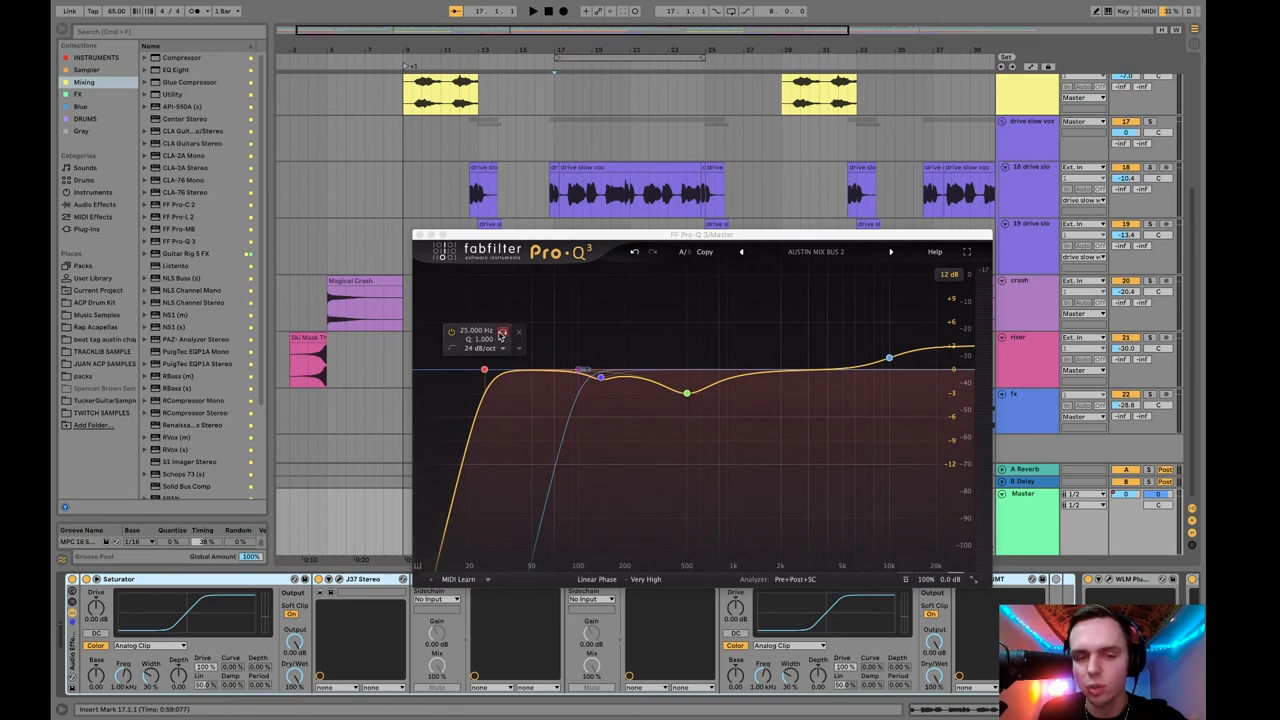
# Step: Adjust the master EQ's steep low-cut and dips near 140 and 500 Hz, then close Pro-C 2
pyautogui.click(583, 372)
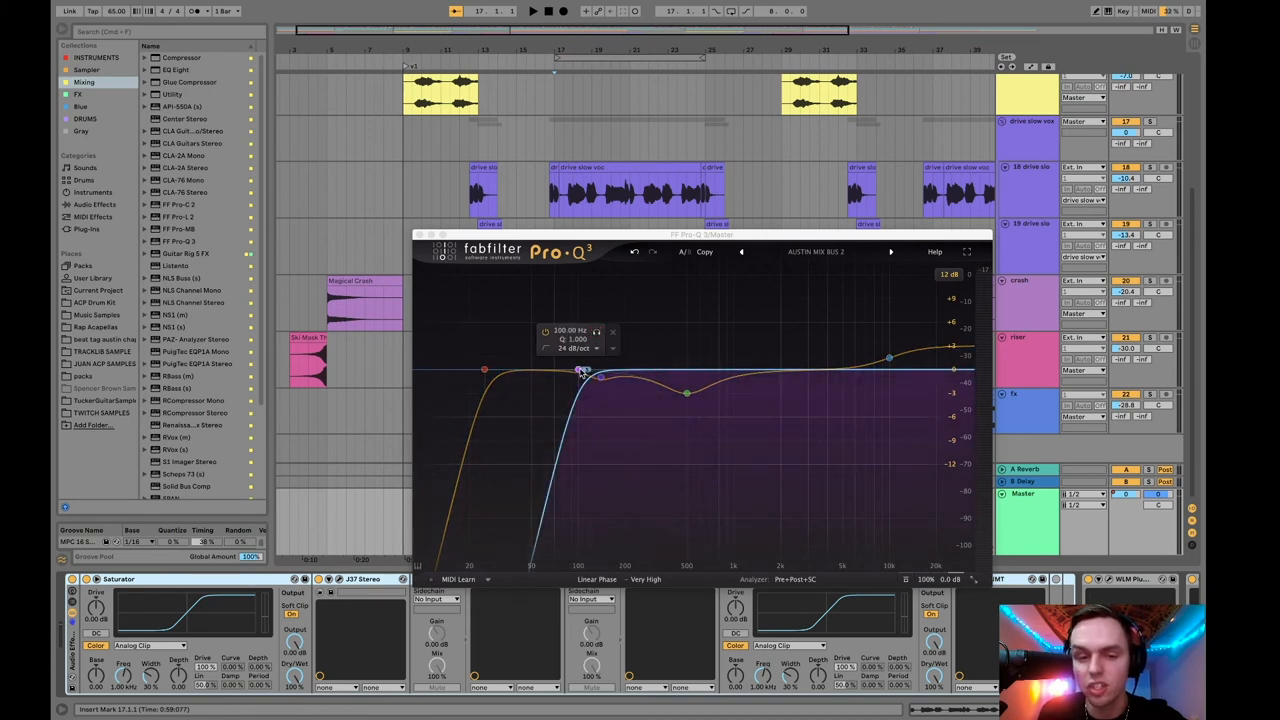
pyautogui.moveTo(580, 372); pyautogui.dragTo(600, 380)
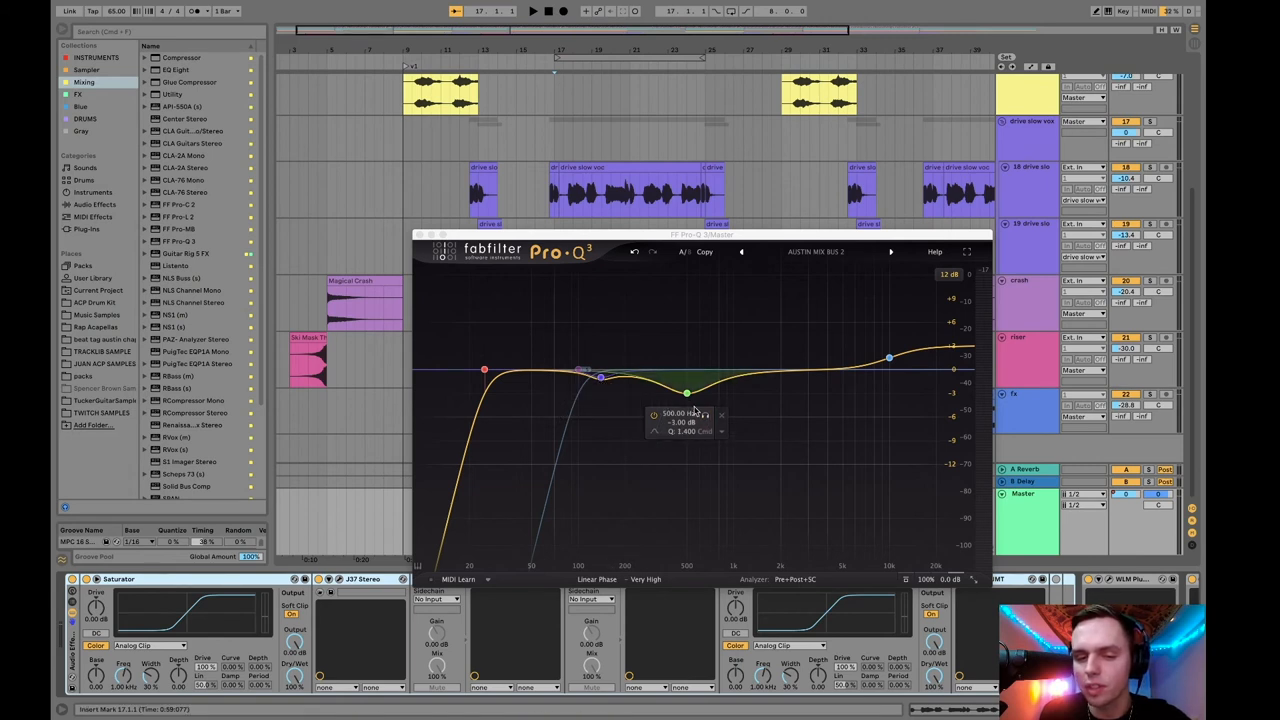
pyautogui.moveTo(602, 378); pyautogui.dragTo(601, 378)
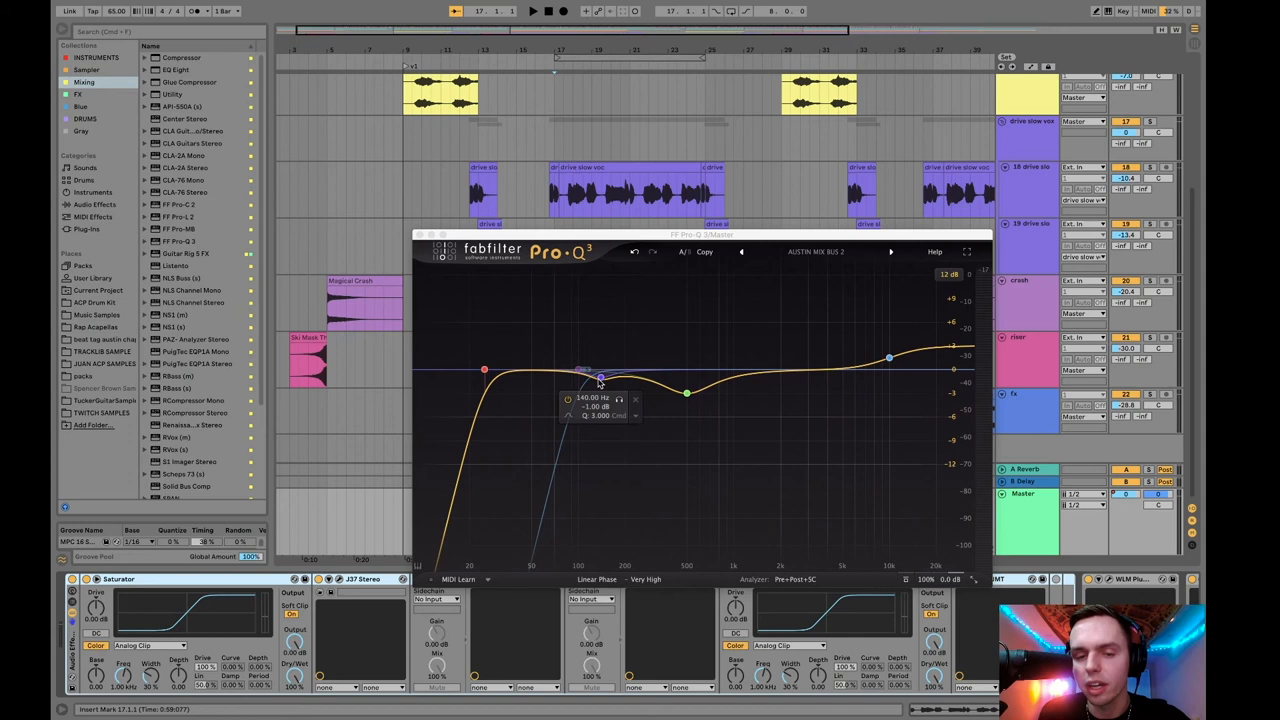
pyautogui.moveTo(600, 378); pyautogui.dragTo(687, 392)
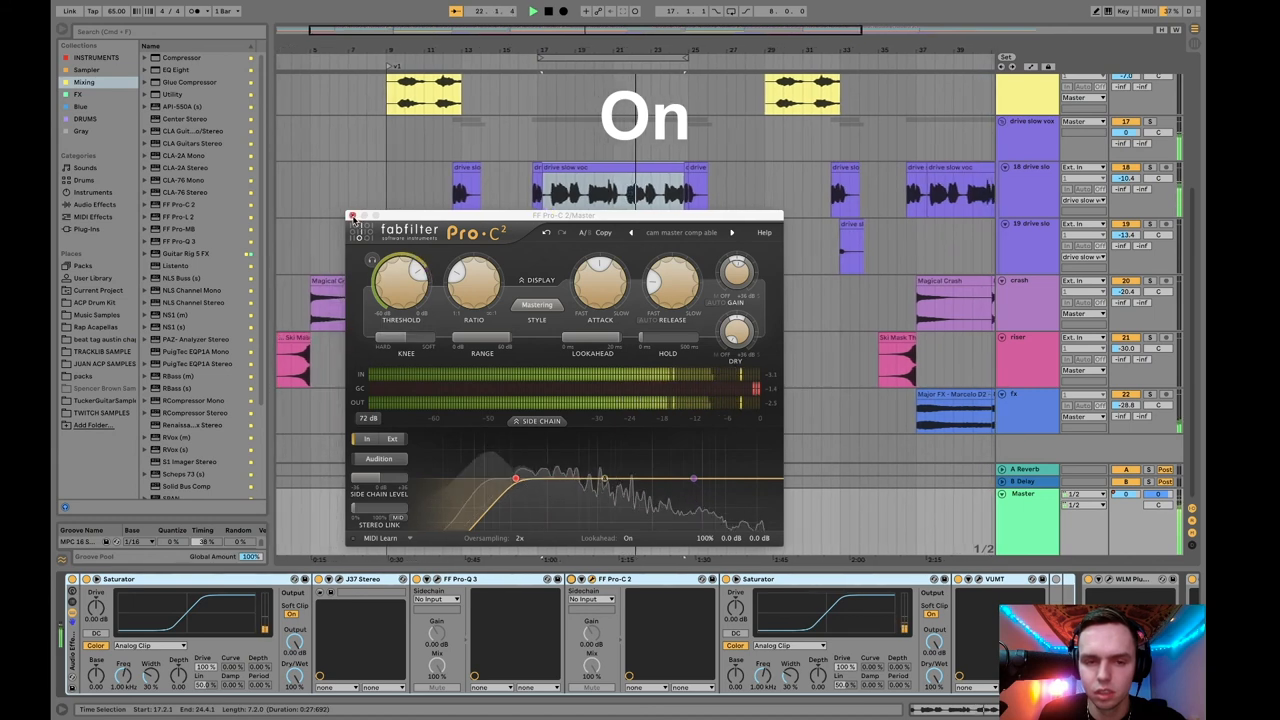
pyautogui.click(353, 216)
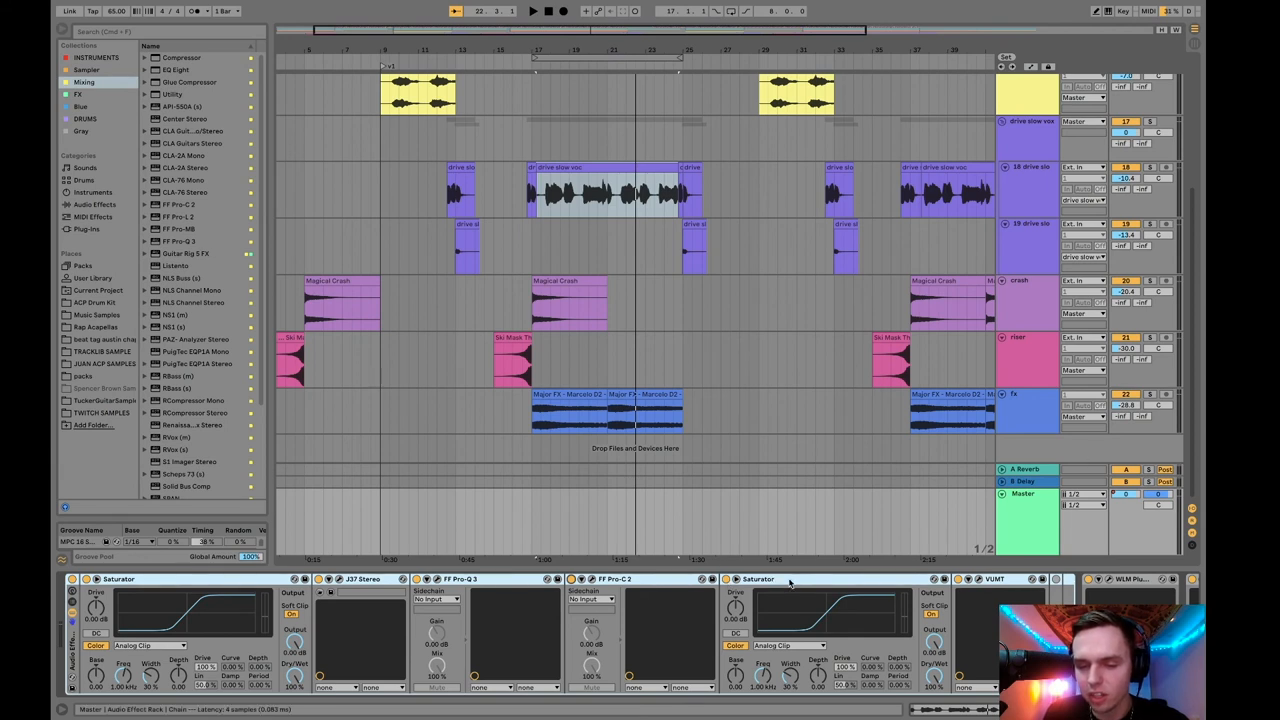
pyautogui.click(990, 579)
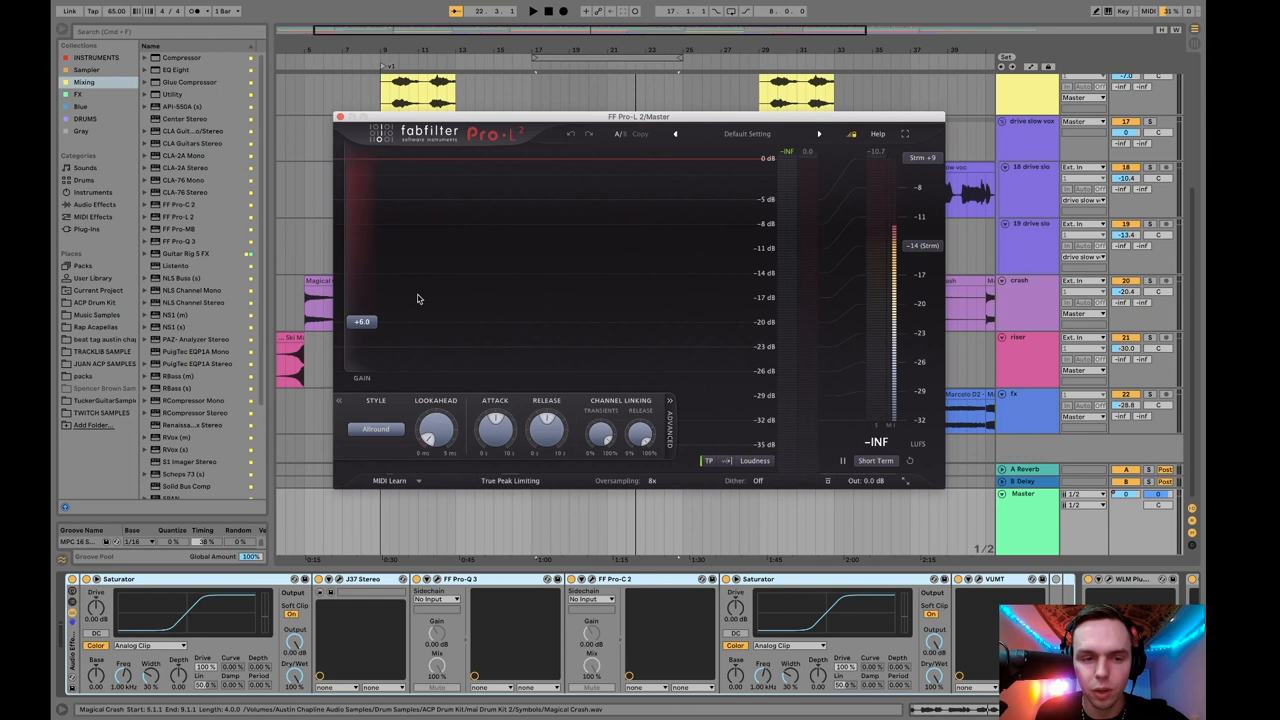
pyautogui.moveTo(364, 322)
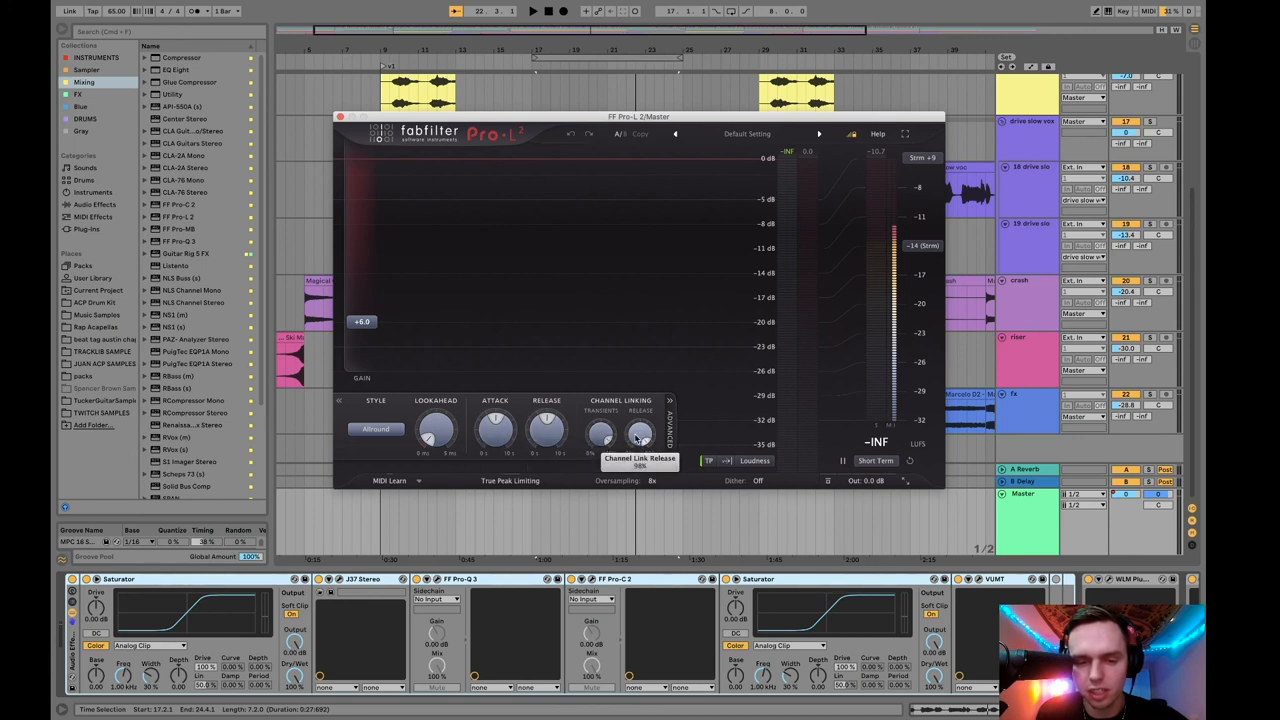
# Step: Keep Pro-L 2 on the Allround style, toggle Oversampling, and close the limiter
pyautogui.click(375, 429)
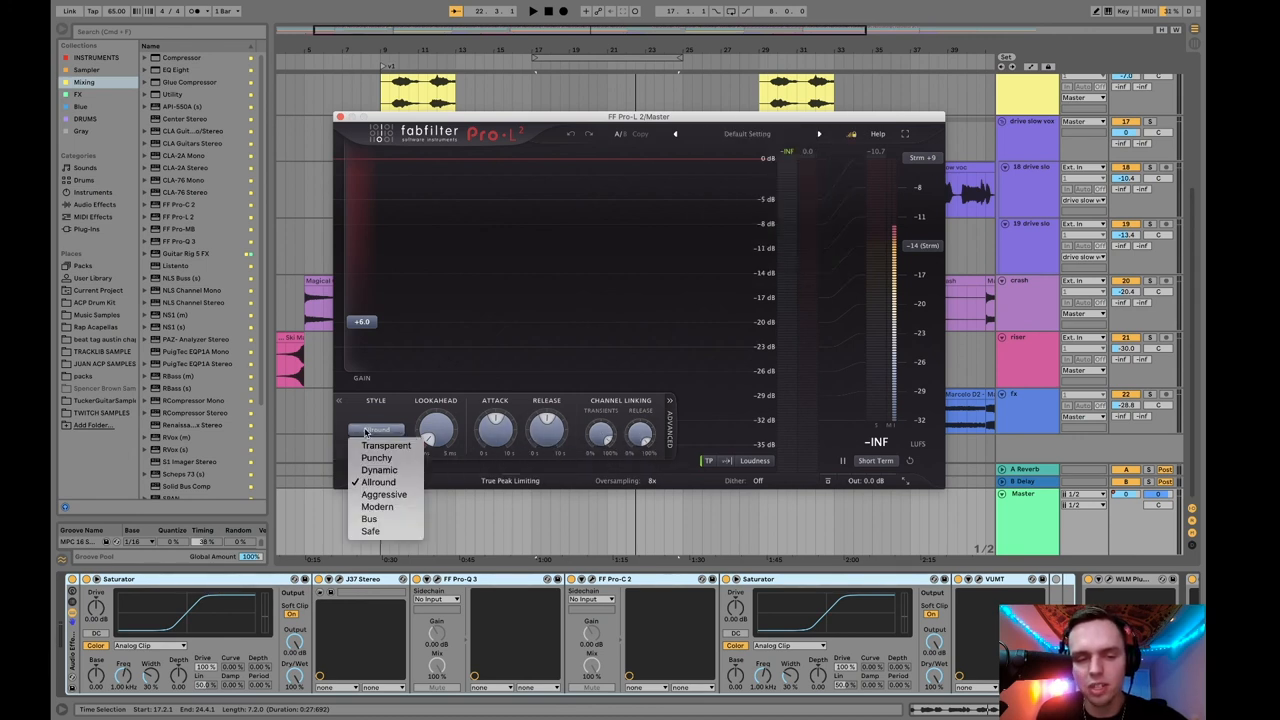
pyautogui.click(376, 481)
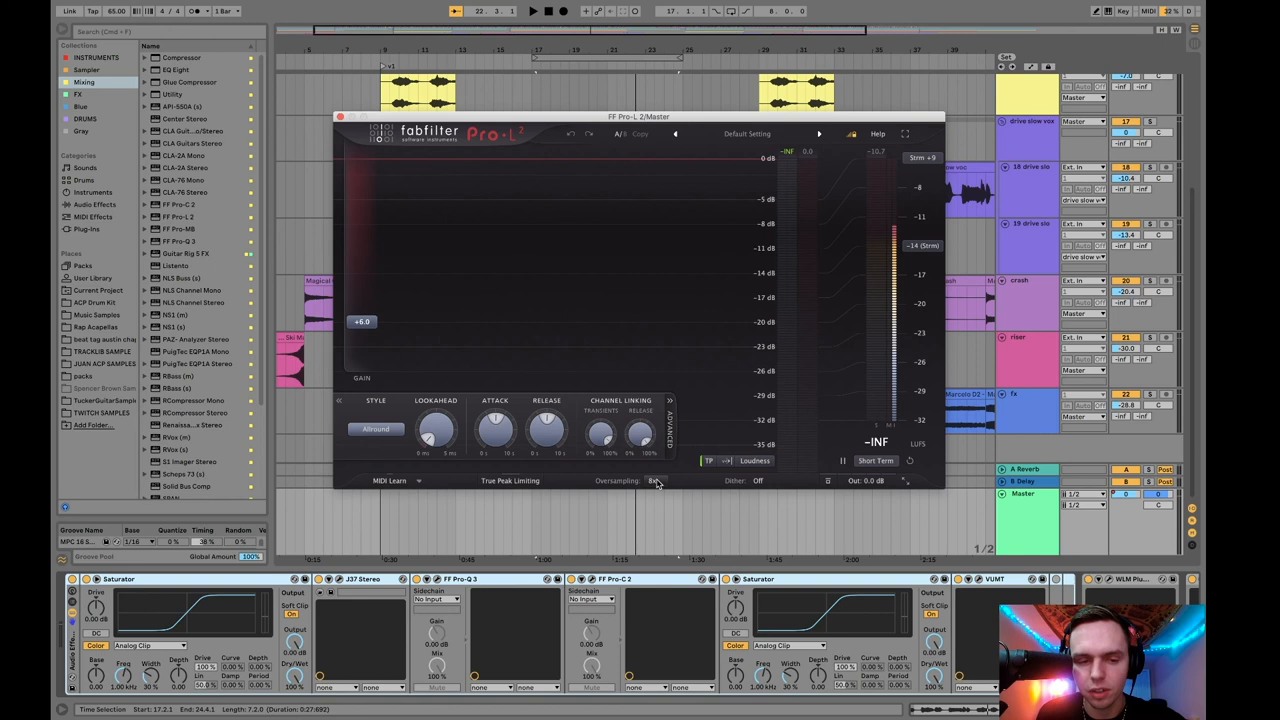
pyautogui.click(376, 428)
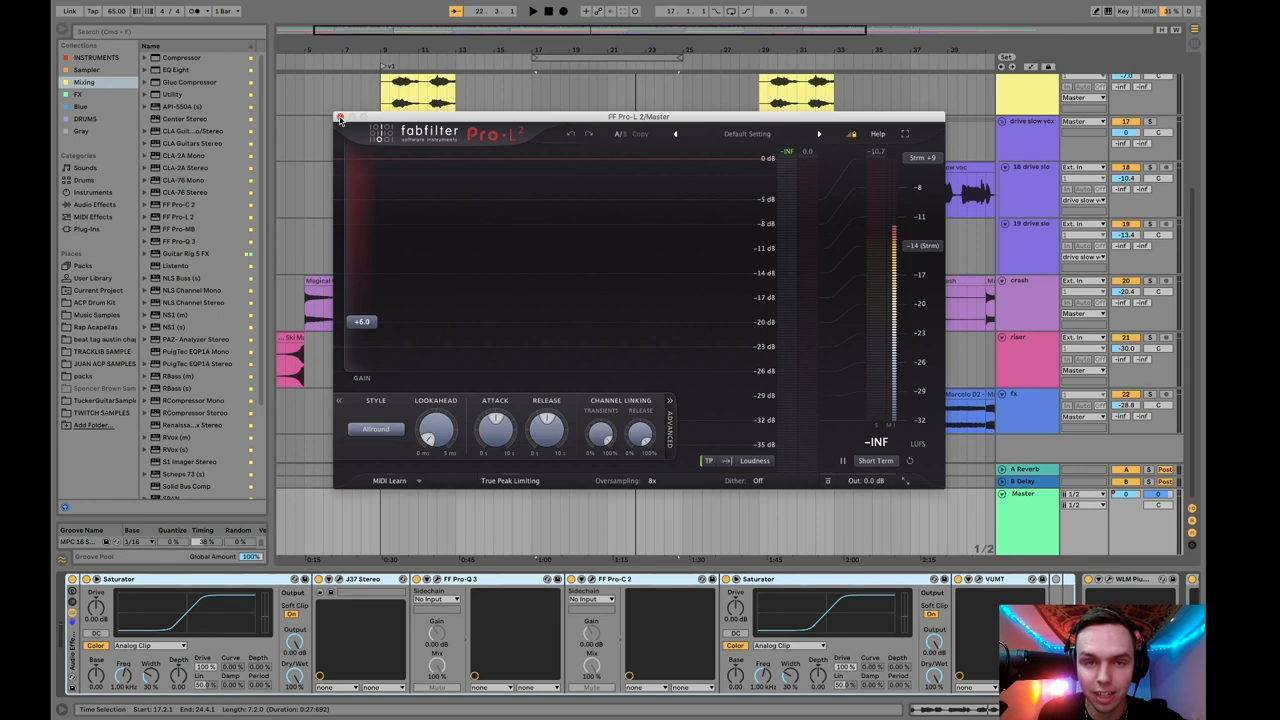
pyautogui.click(341, 119)
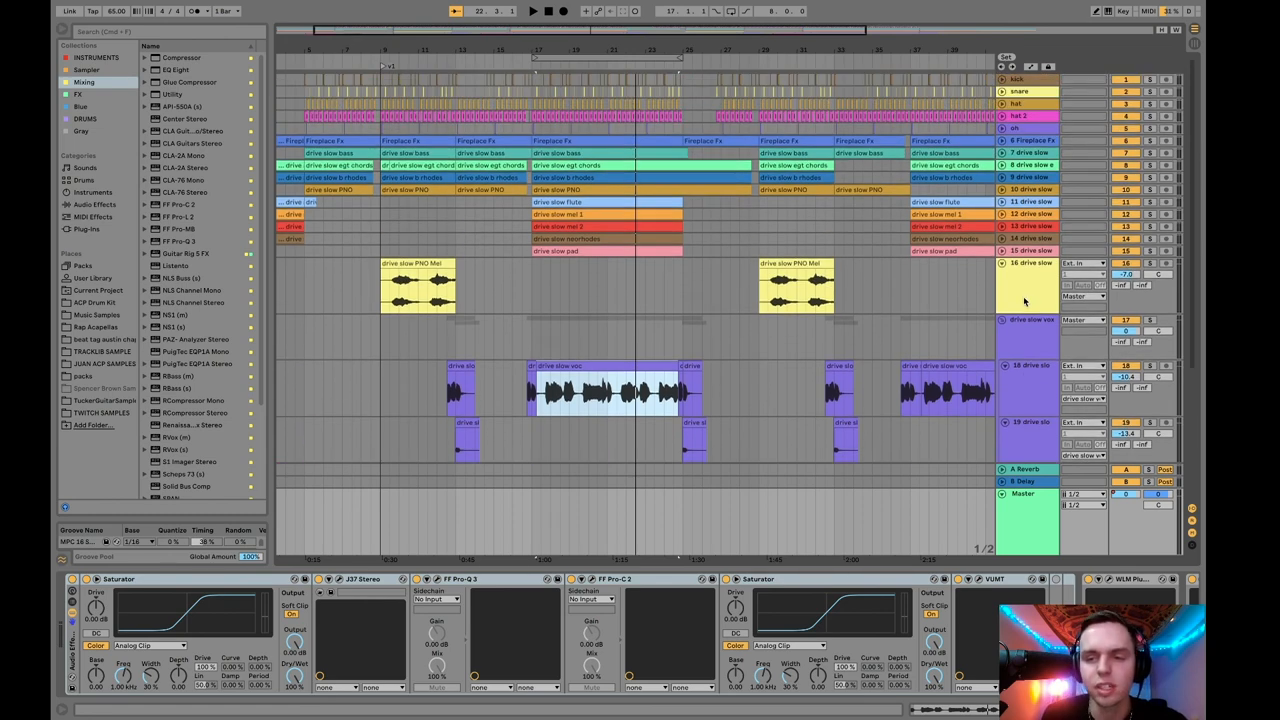
pyautogui.moveTo(1018, 277)
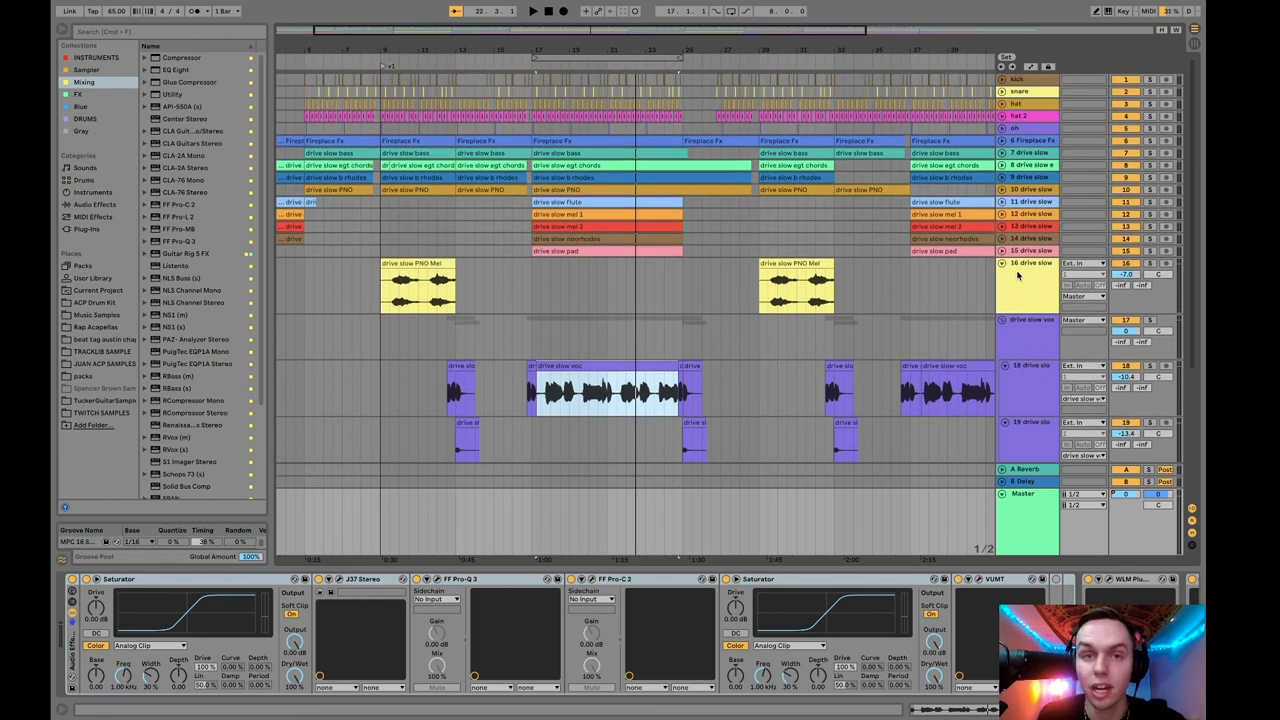